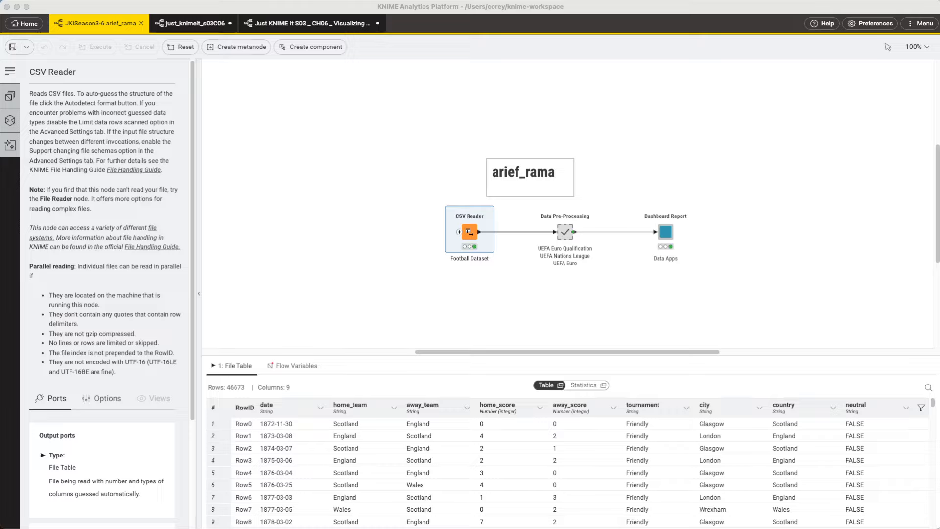
mouse_move(537, 464)
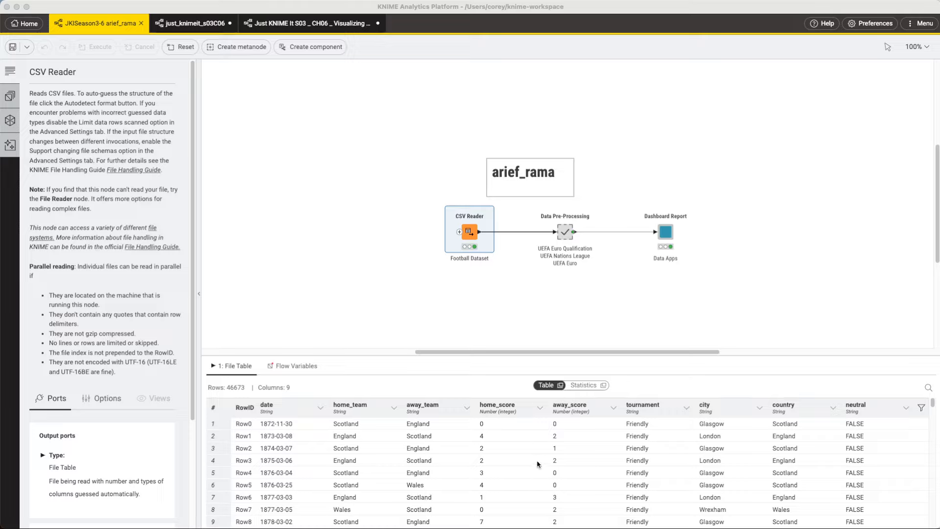
mouse_move(302, 427)
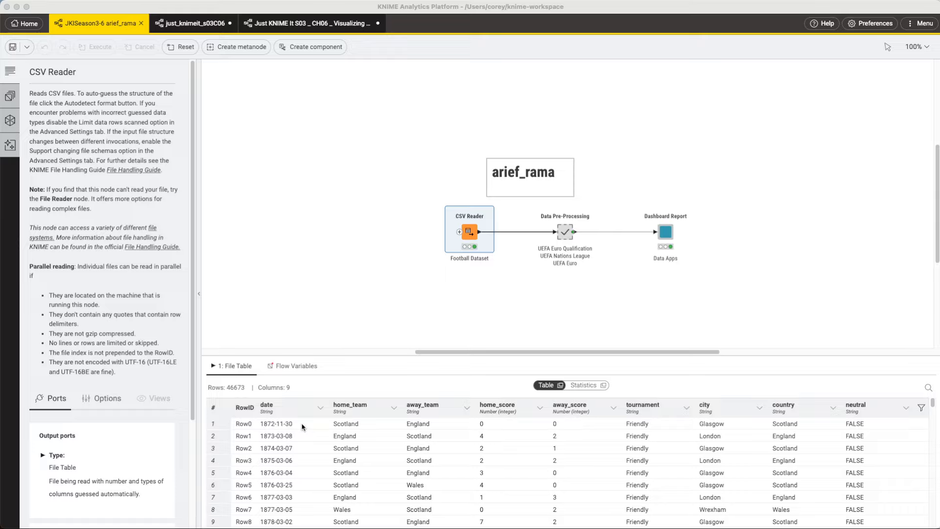
mouse_move(302, 427)
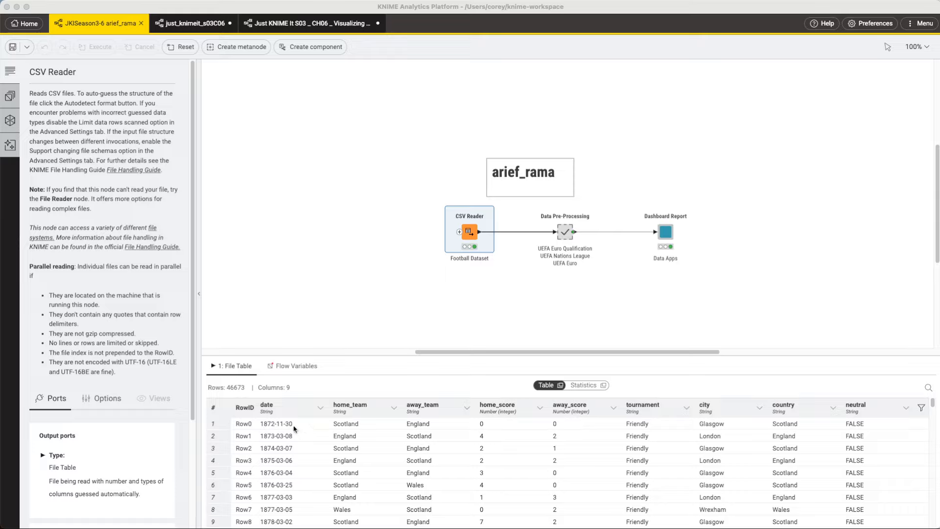
mouse_move(427, 428)
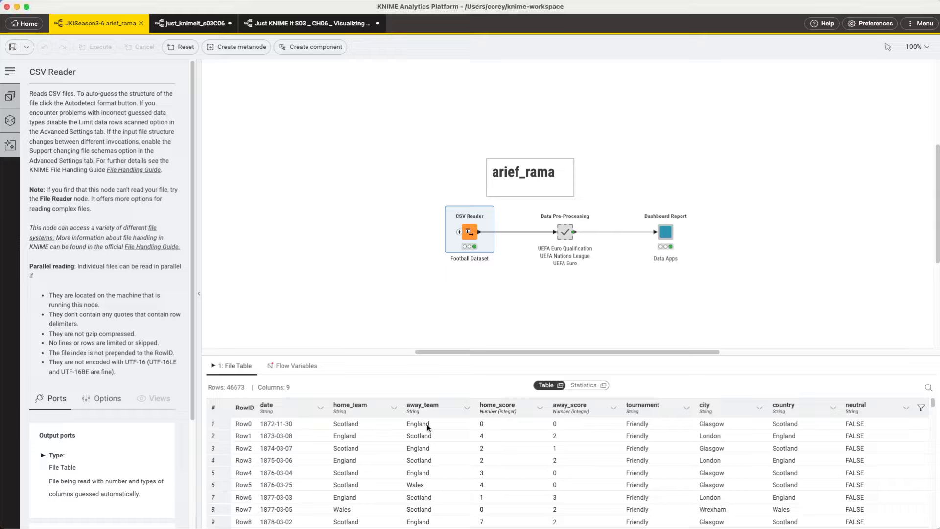
mouse_move(542, 433)
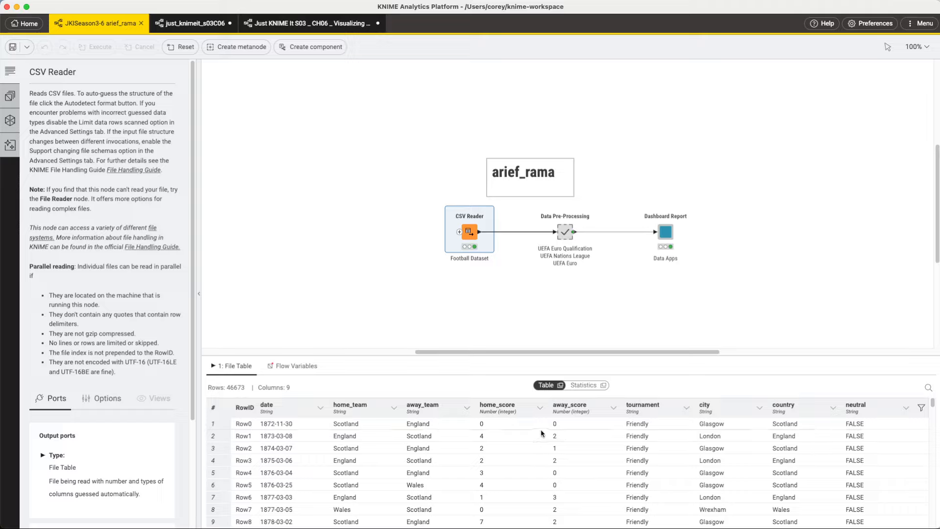
mouse_move(852, 427)
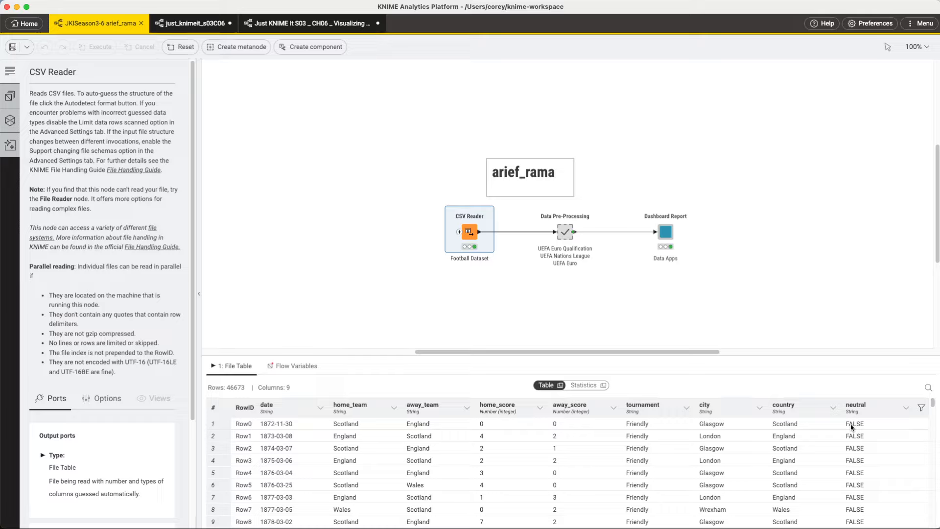
mouse_move(835, 249)
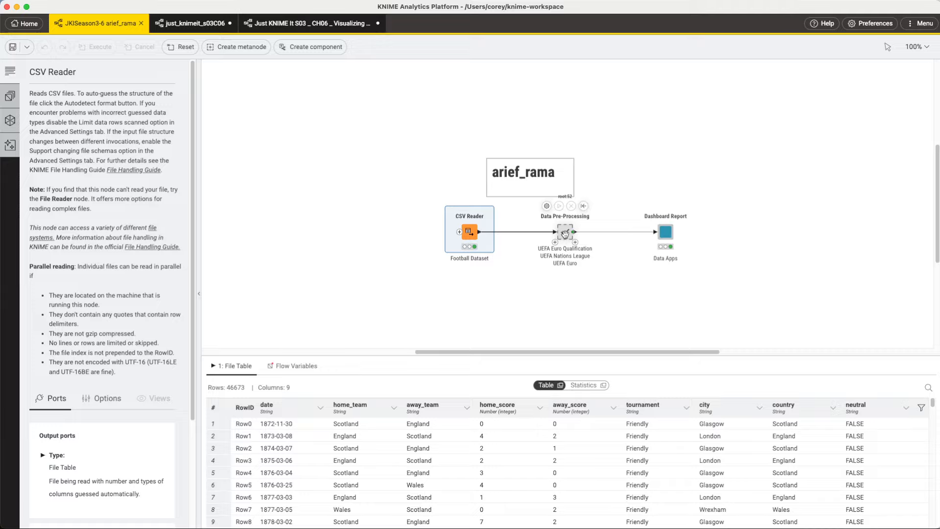
Step: Inspect the Data Pre-Processing and Dashboard Report components and Data App Header, then return to arief_rama
double_click(563, 232)
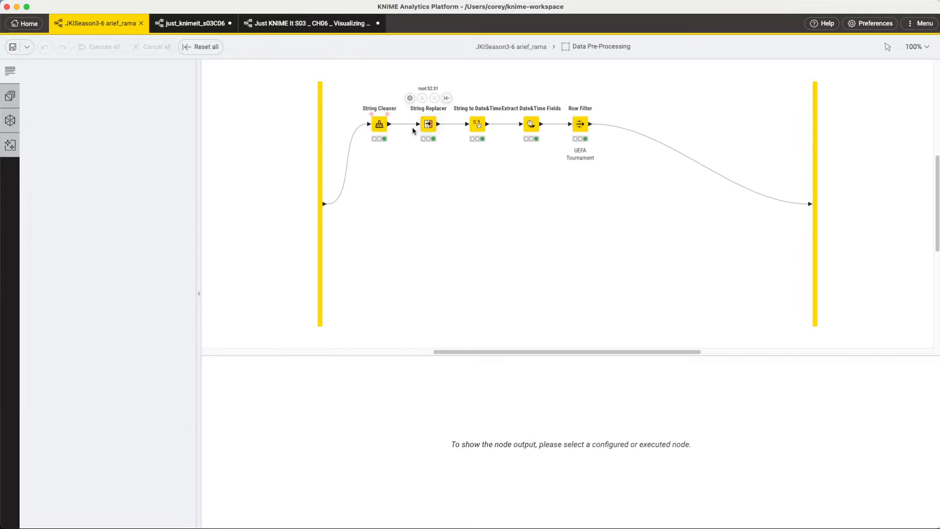
mouse_move(580, 124)
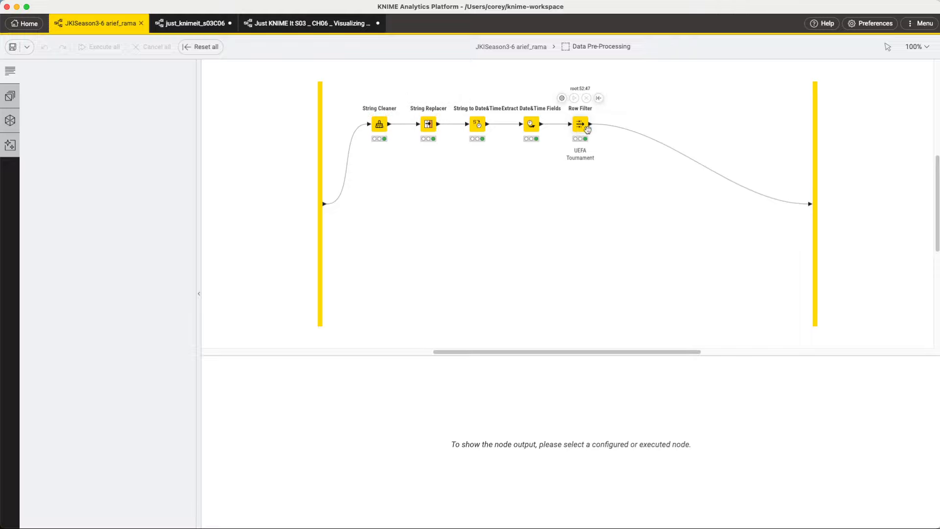
mouse_move(342, 100)
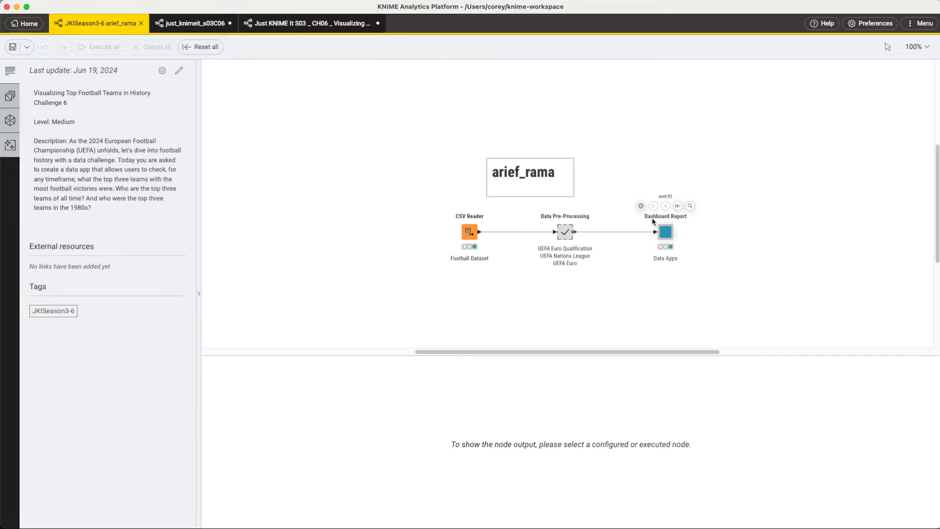
double_click(666, 232)
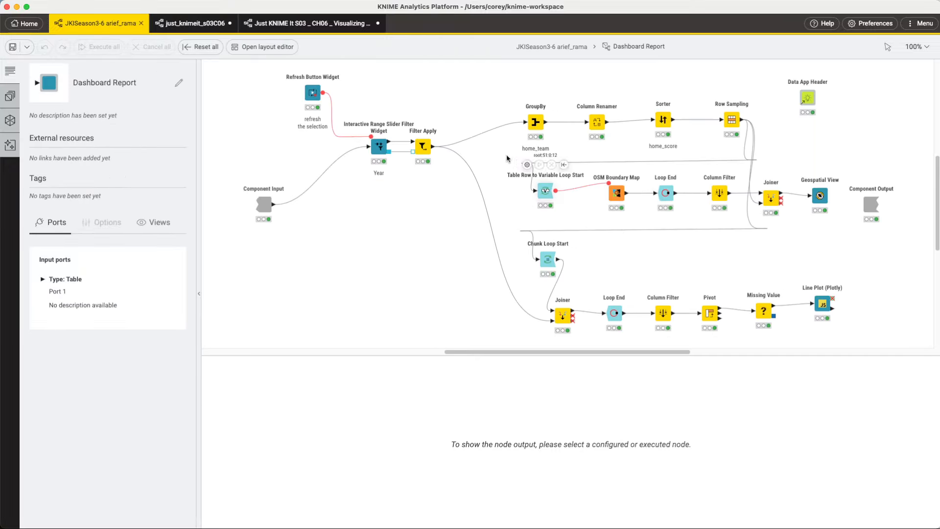
mouse_move(524, 225)
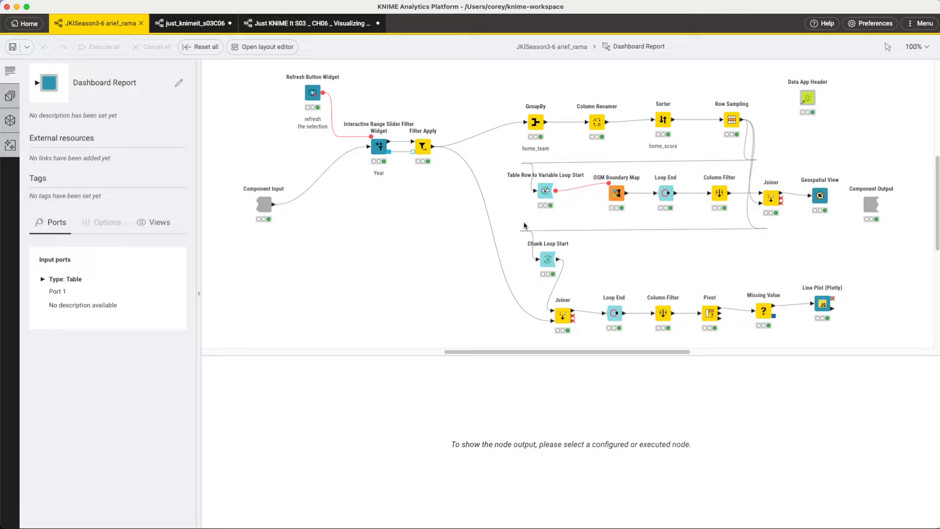
mouse_move(694, 126)
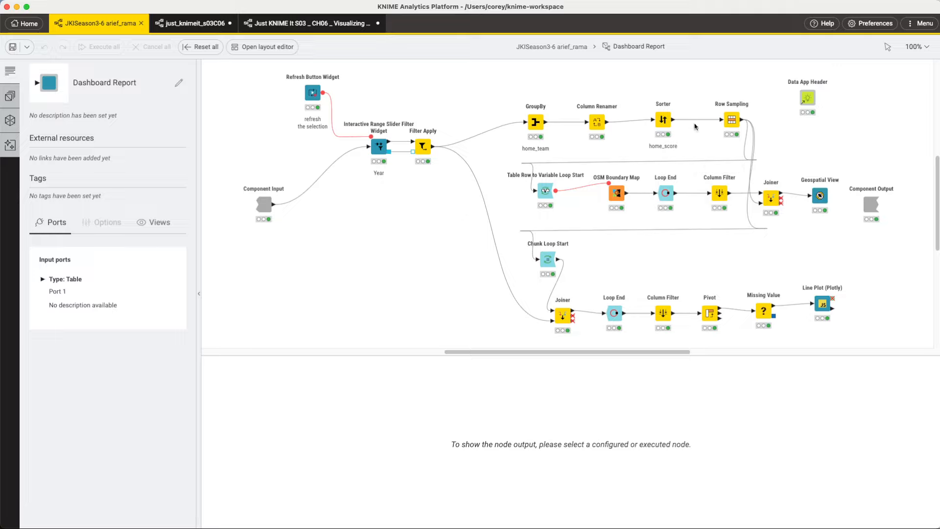
mouse_move(779, 246)
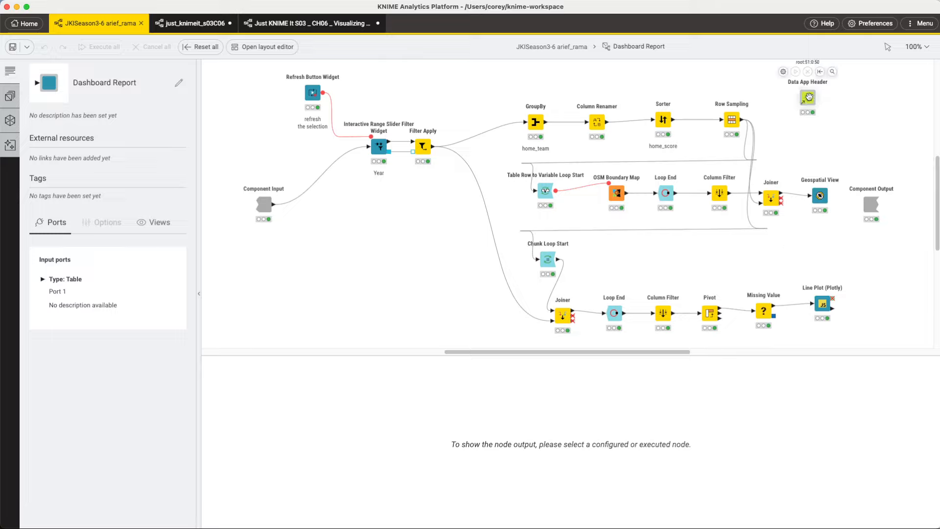
left_click(807, 99)
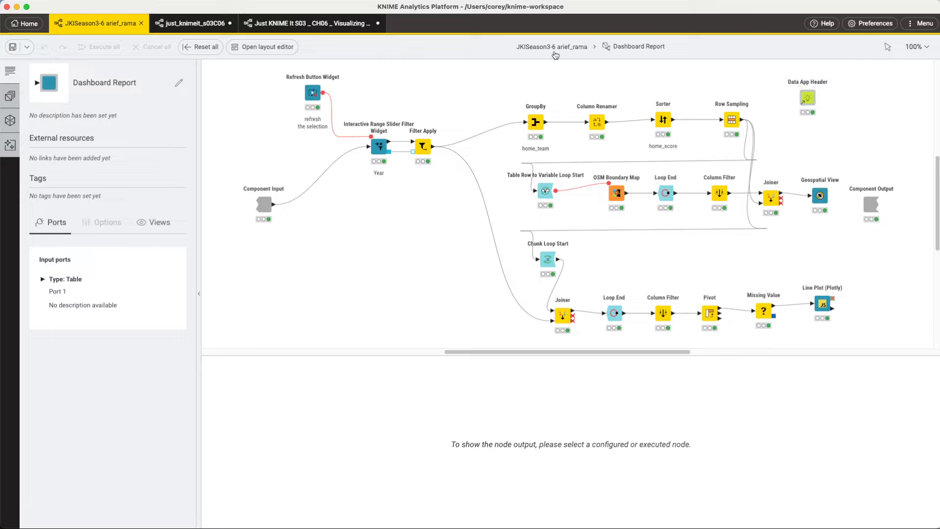
mouse_move(555, 54)
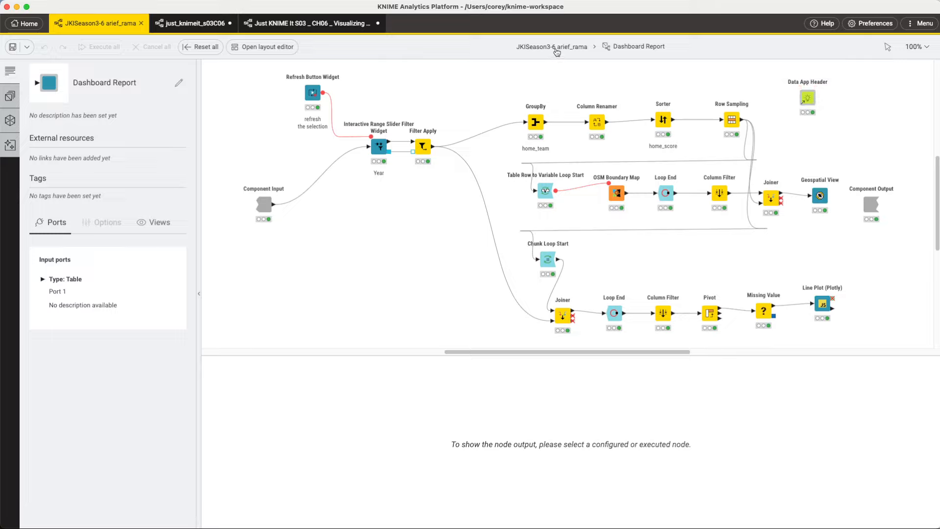
left_click(551, 46)
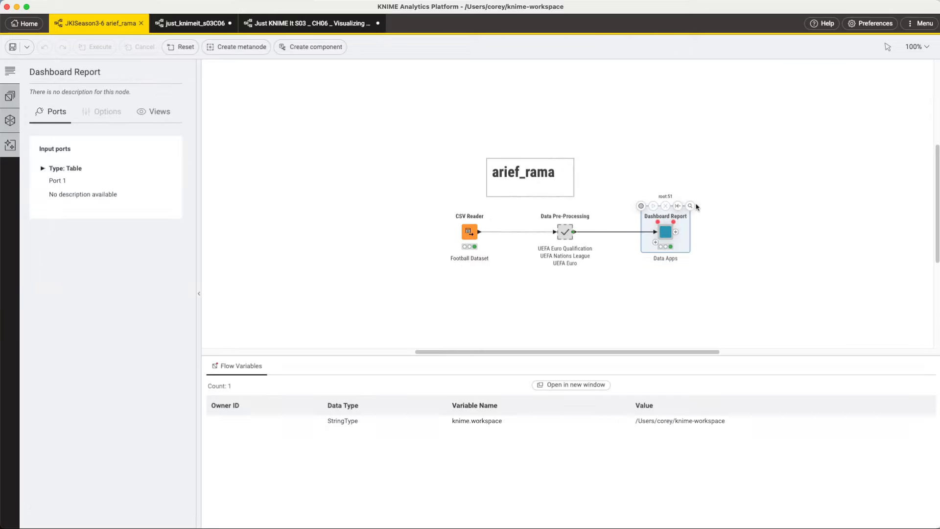
Step: Open the Dashboard Report app, end the year range at 2005, refresh, and pan the map
left_click(691, 206)
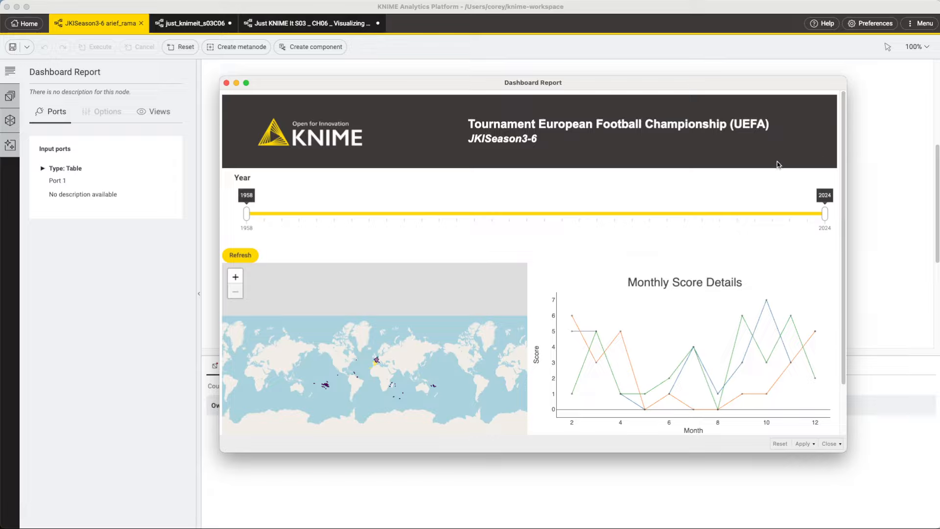
scroll("down", 3)
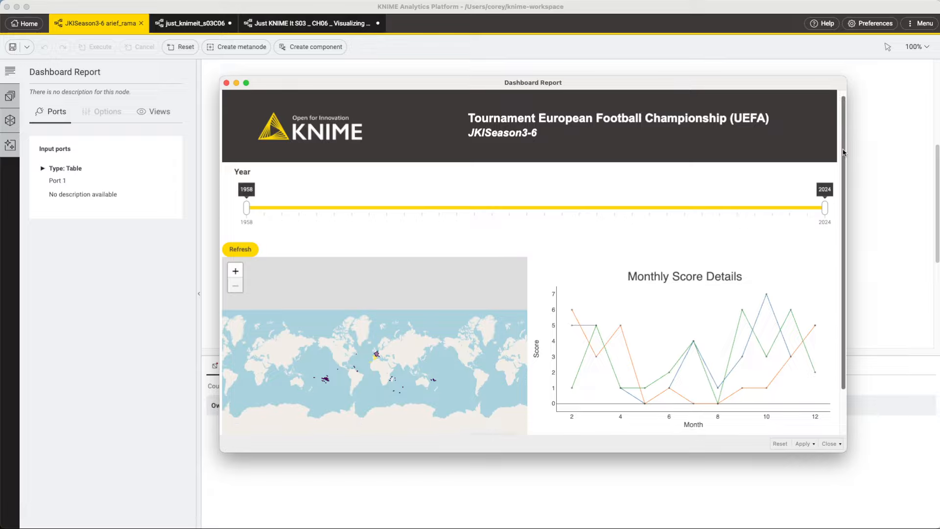
scroll("down", 3)
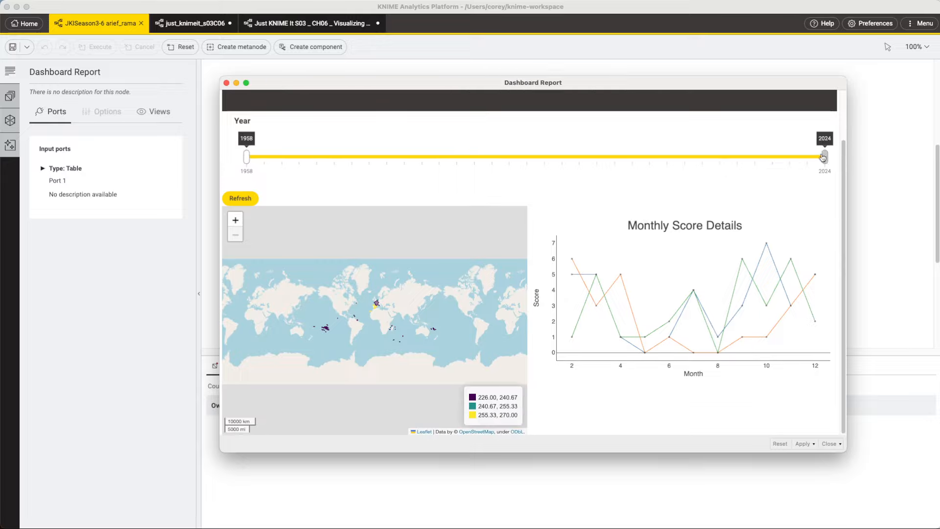
left_click_drag(823, 156, 658, 157)
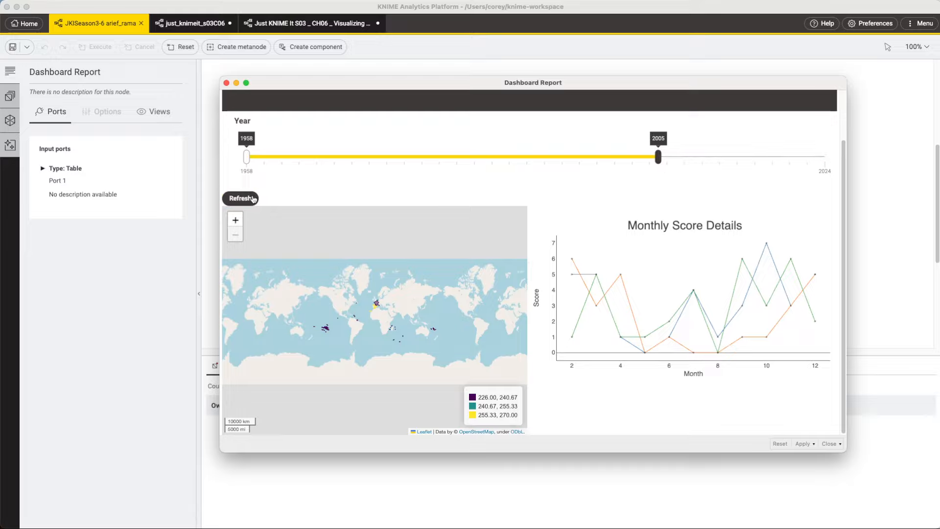
left_click(241, 199)
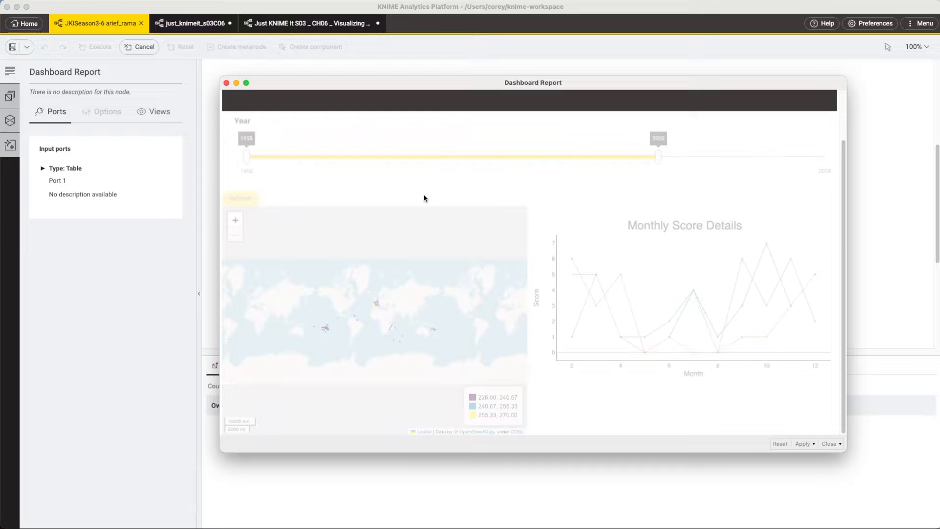
left_click(240, 198)
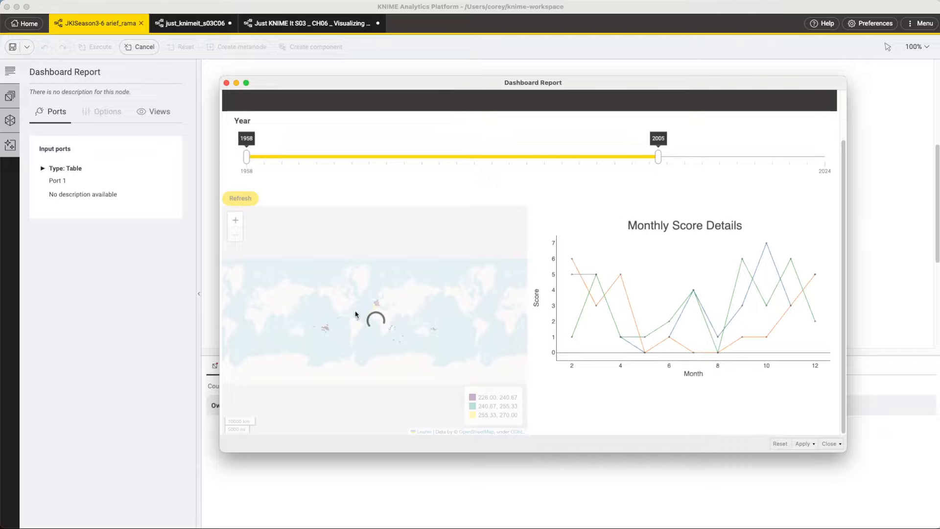
left_click(240, 198)
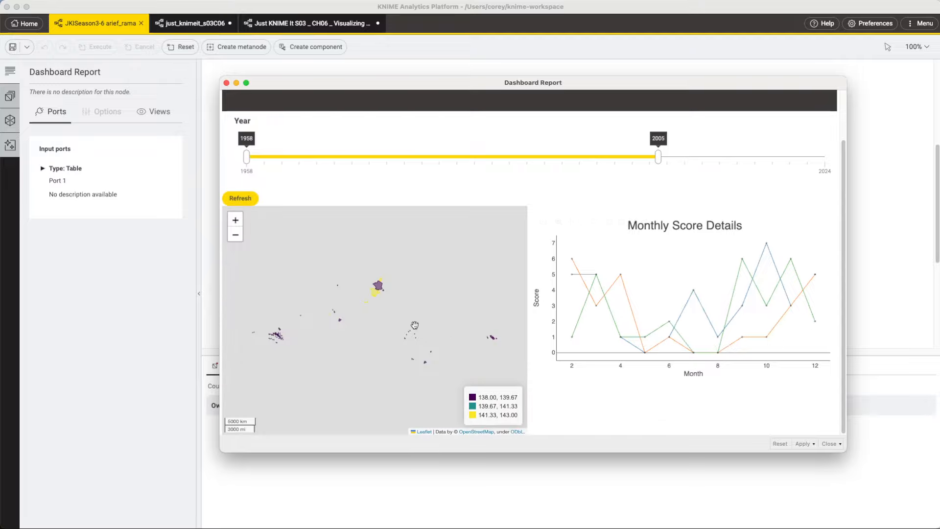
mouse_move(566, 380)
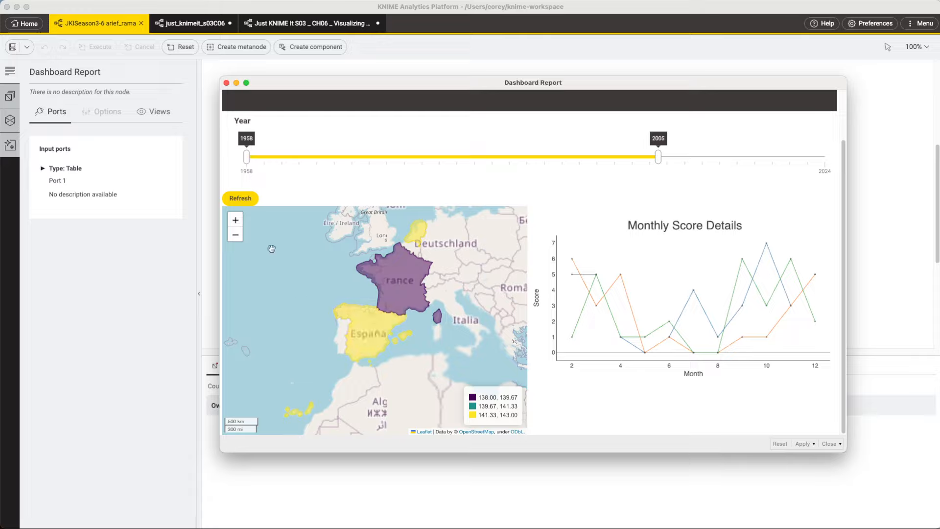
left_click_drag(271, 249, 501, 334)
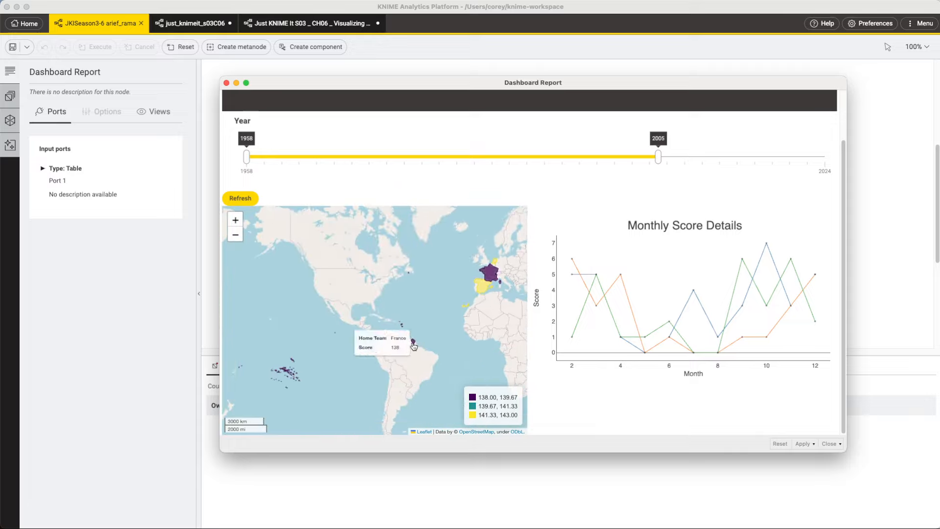
mouse_move(324, 191)
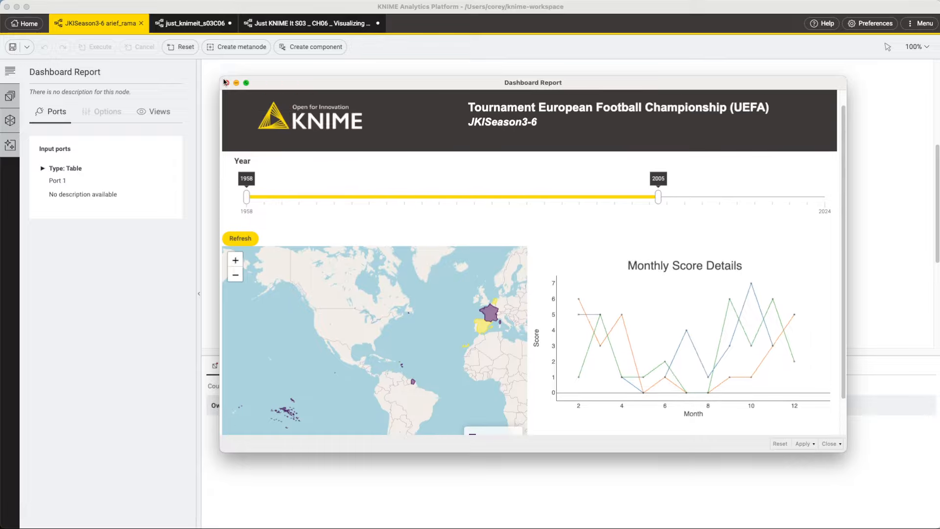
Step: Close the Dashboard Report app without saving view changes and open the next data app
left_click(227, 83)
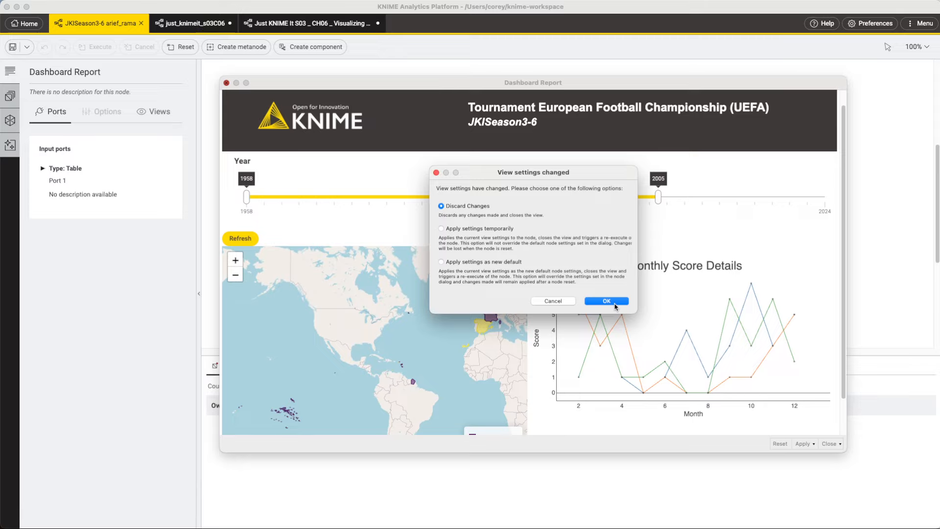
left_click(606, 302)
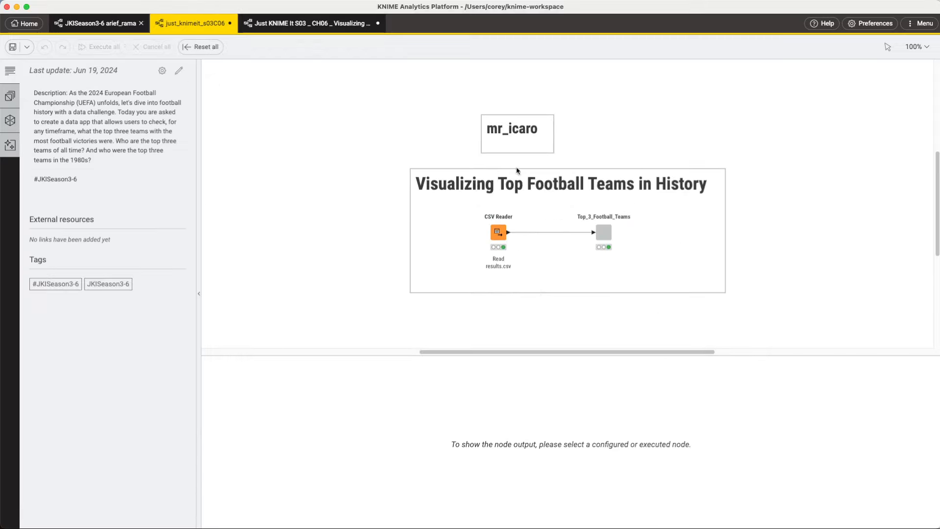
left_click(604, 232)
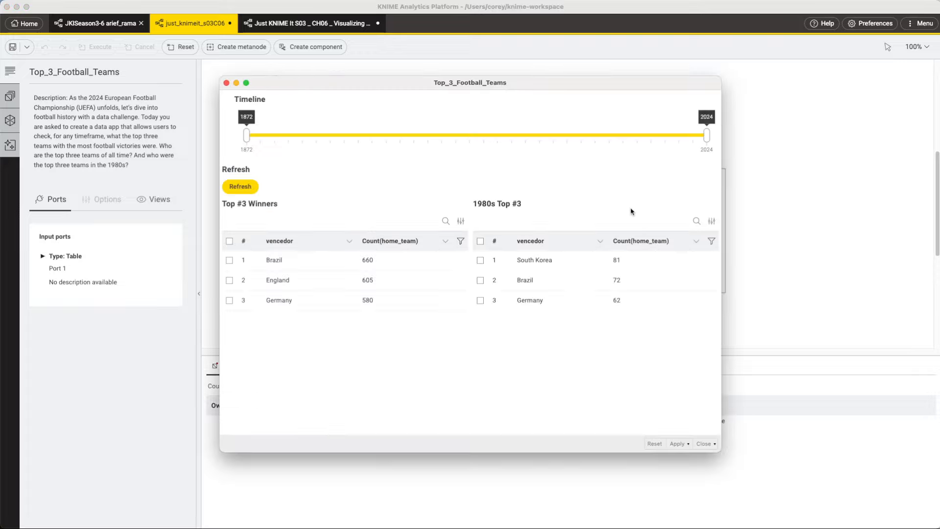
Step: End the Top_3_Football_Teams timeline at 1971 and recompute the top three for 1872–1971
left_click_drag(706, 135, 620, 135)
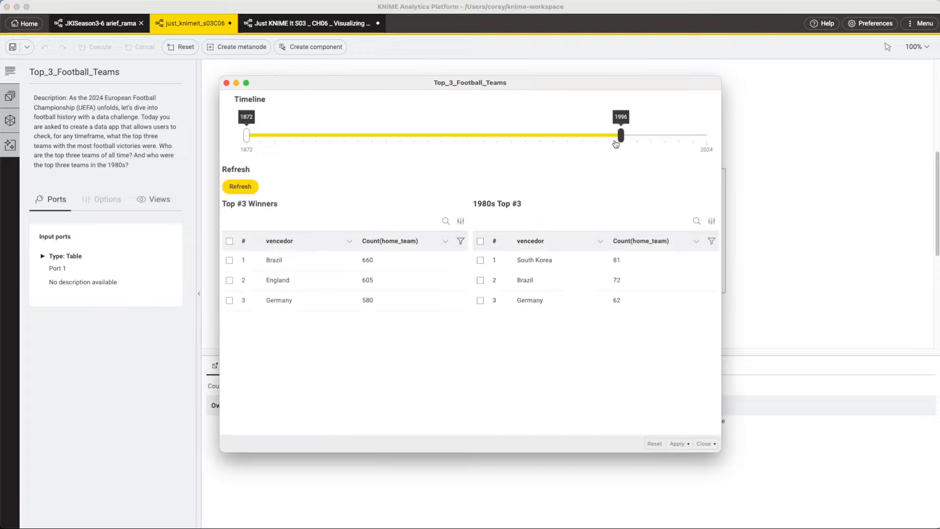
left_click_drag(621, 135, 545, 135)
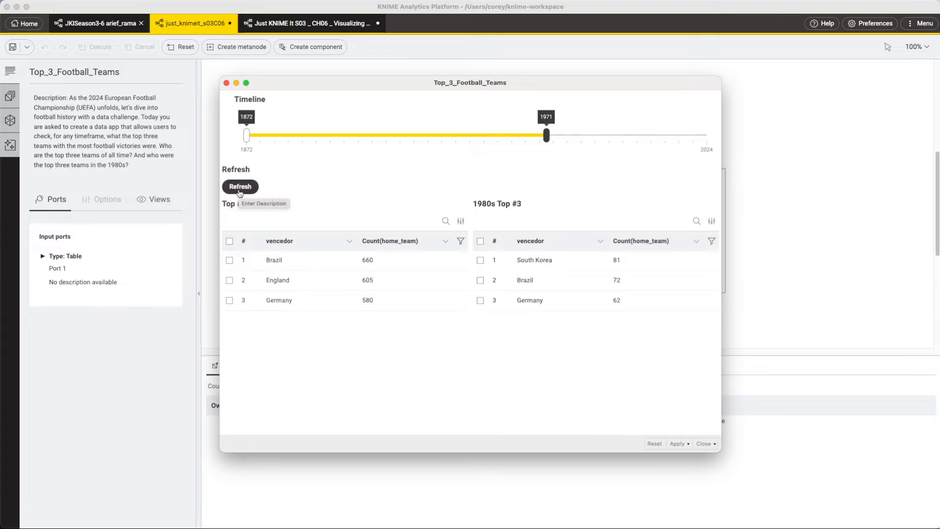
left_click(240, 186)
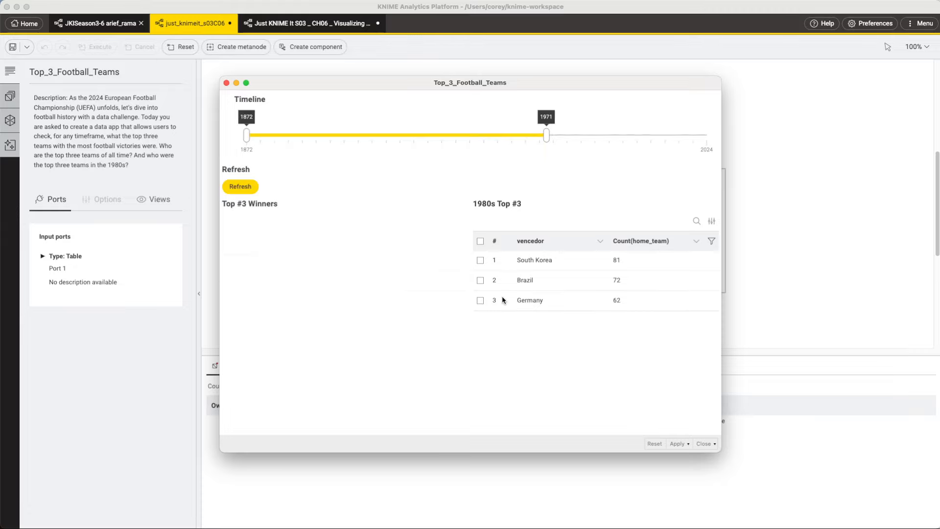
left_click(240, 186)
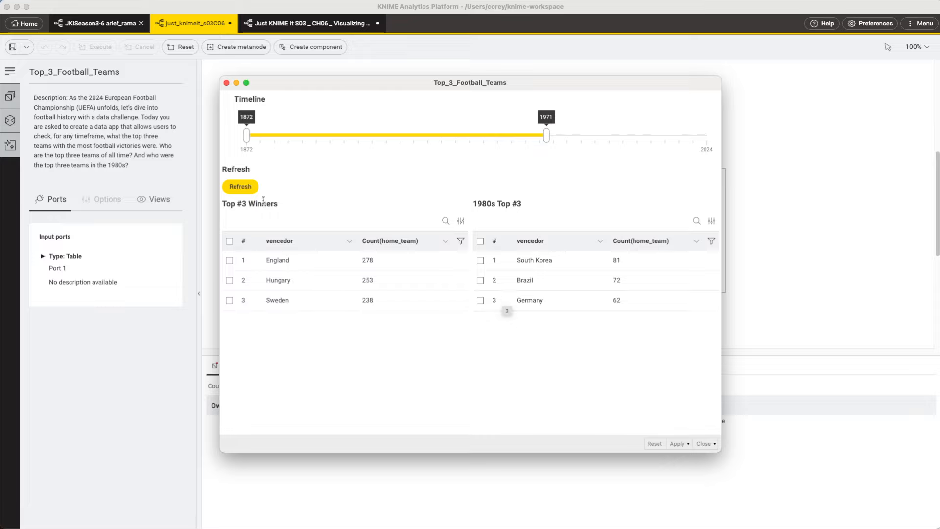
mouse_move(536, 235)
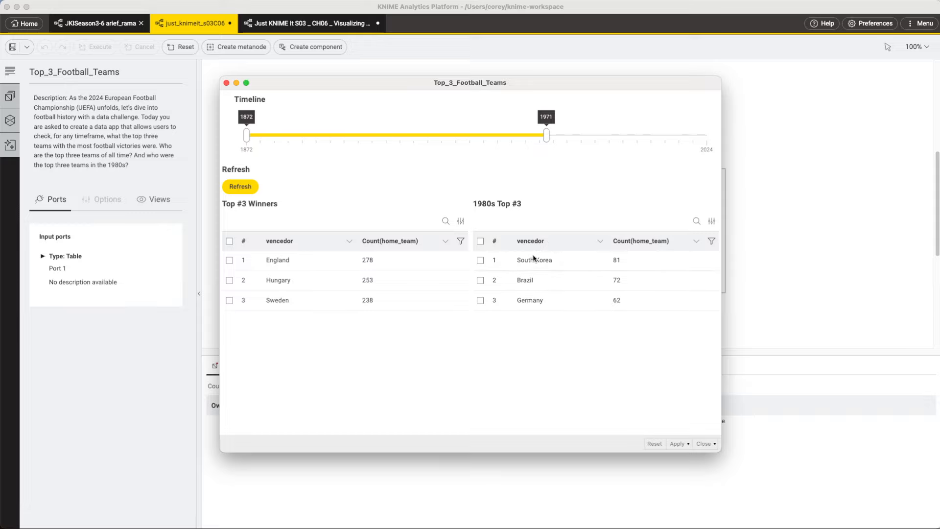
mouse_move(546, 163)
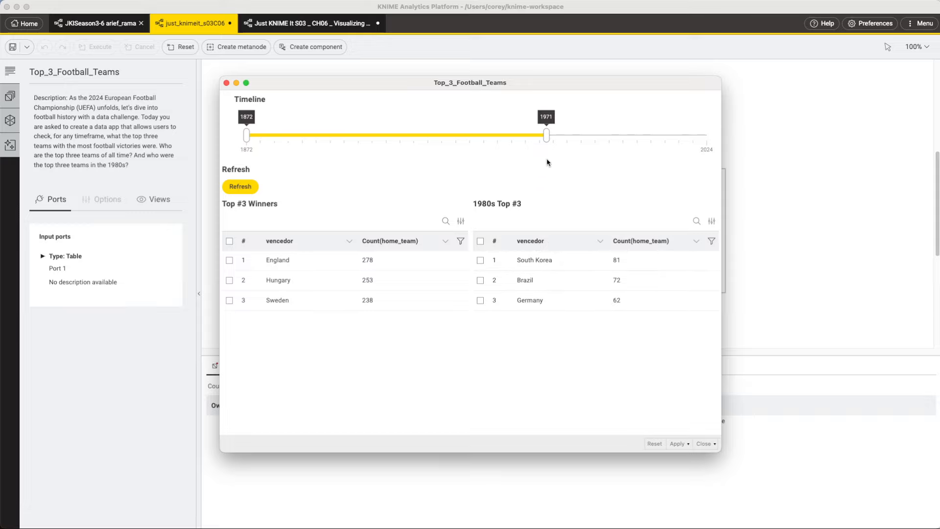
Step: Recompute the top three for the full timeline to 2024, then for 1872–1947
left_click_drag(546, 135, 706, 135)
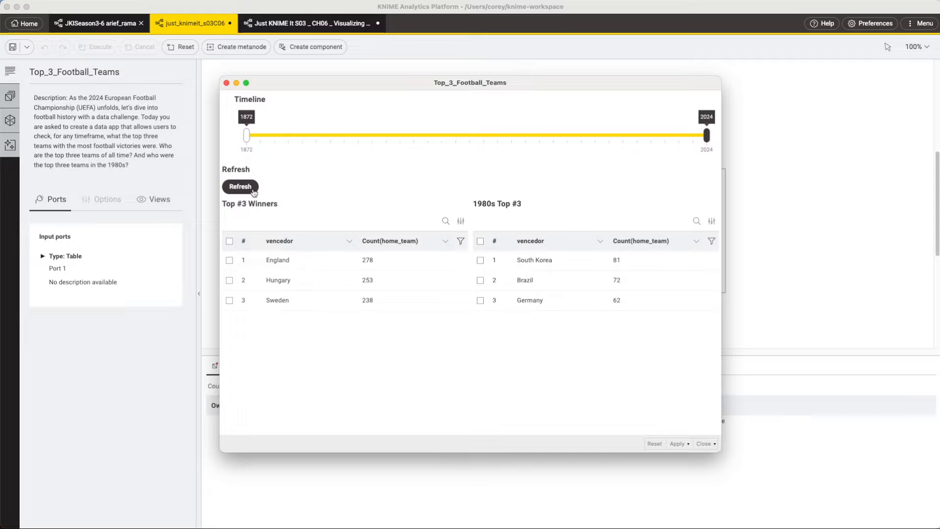
left_click(240, 186)
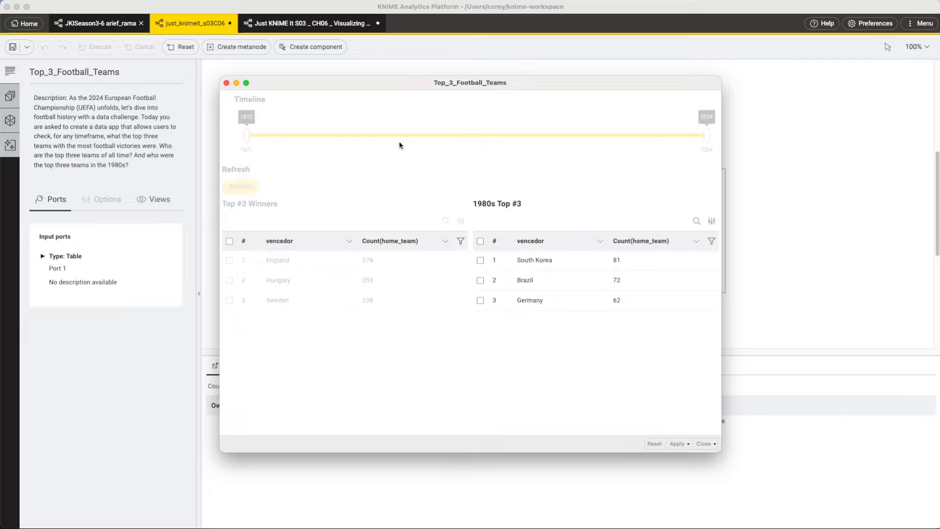
left_click(240, 187)
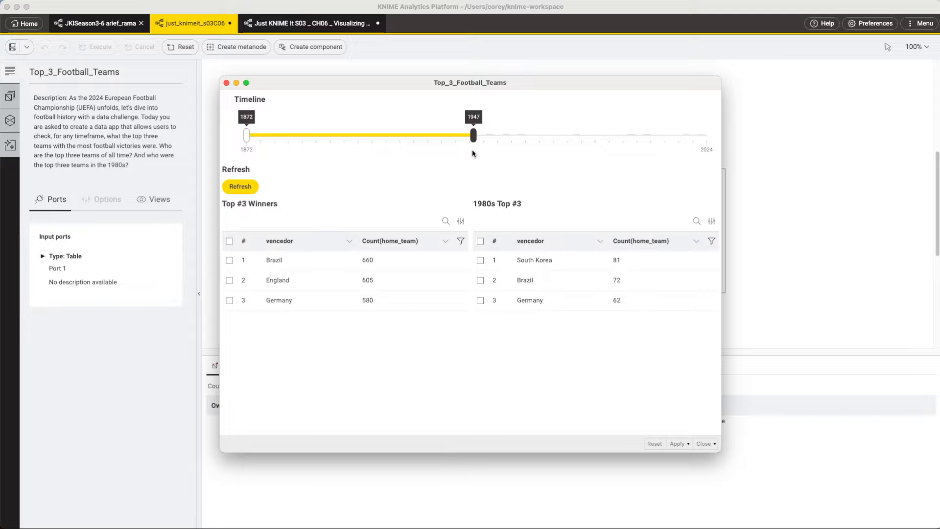
left_click(240, 187)
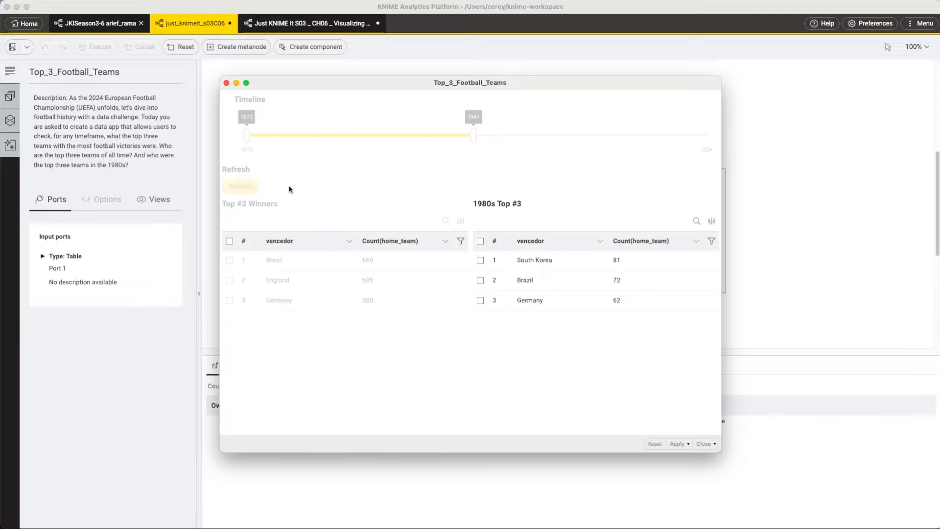
left_click(240, 187)
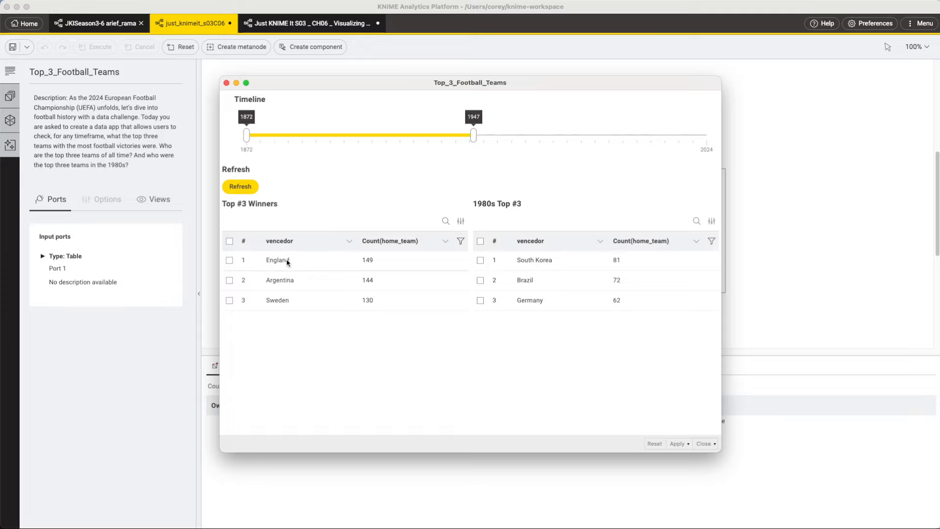
mouse_move(292, 309)
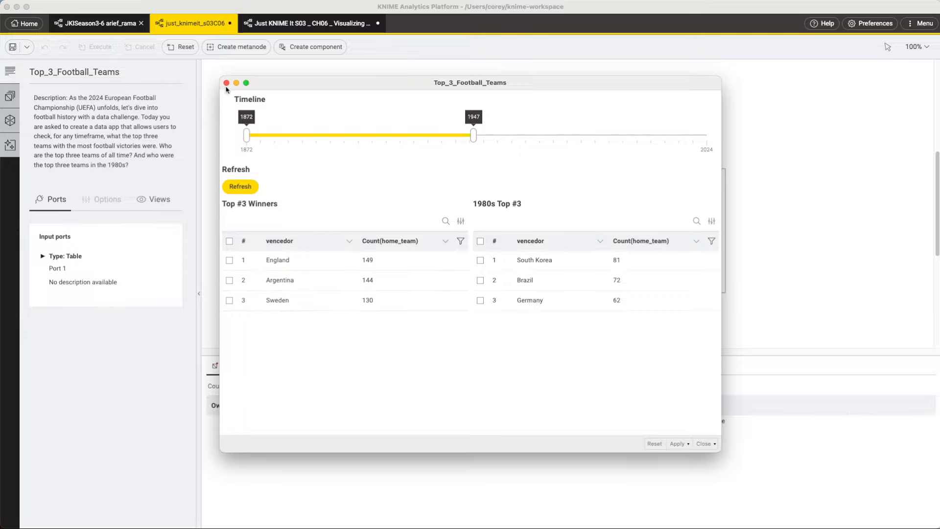
Step: Close the Top_3 app and select Top Football Teams in History in the Challenge 06 workflow
left_click(226, 83)
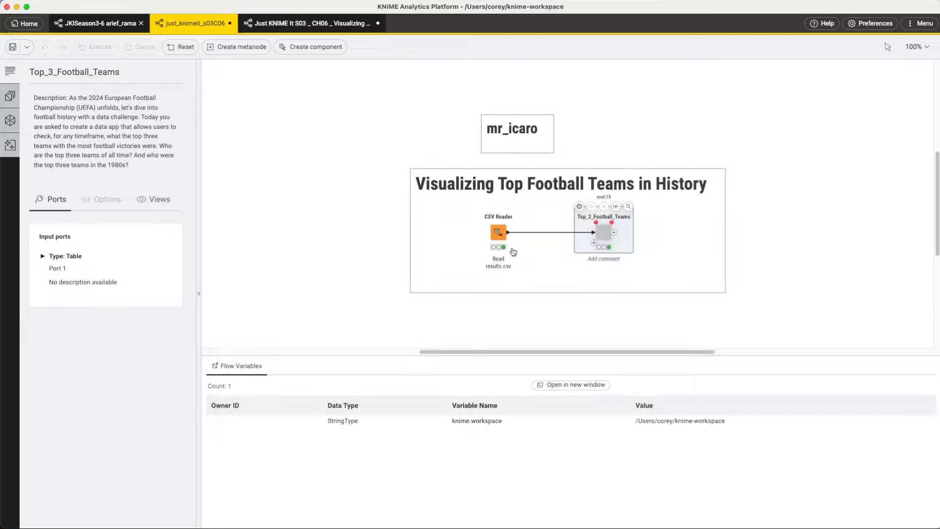
left_click(312, 23)
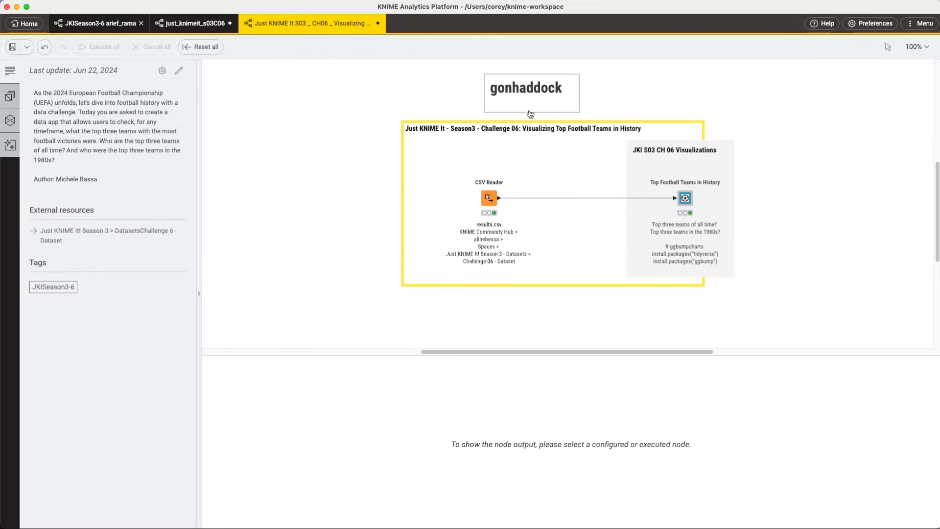
left_click(684, 198)
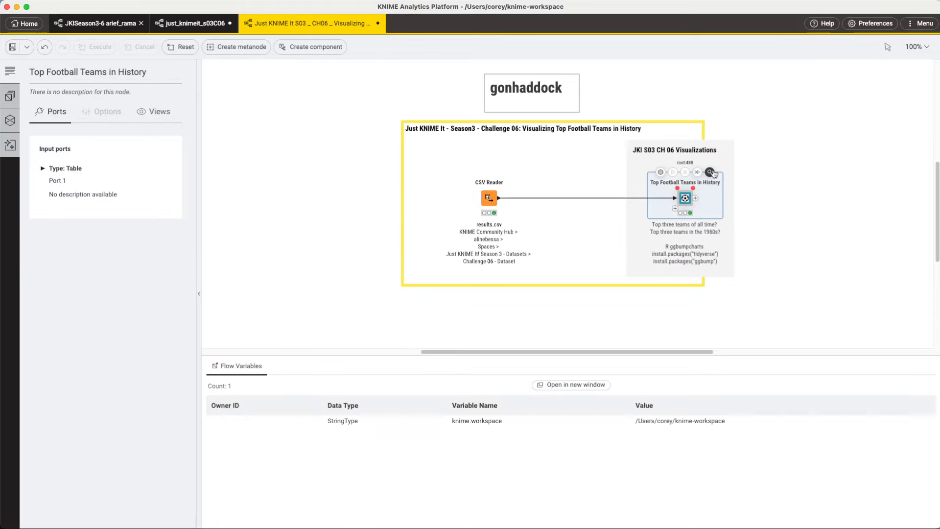
Step: Open the Top Football Teams in History view and select the 18-80s decade option
left_click(710, 173)
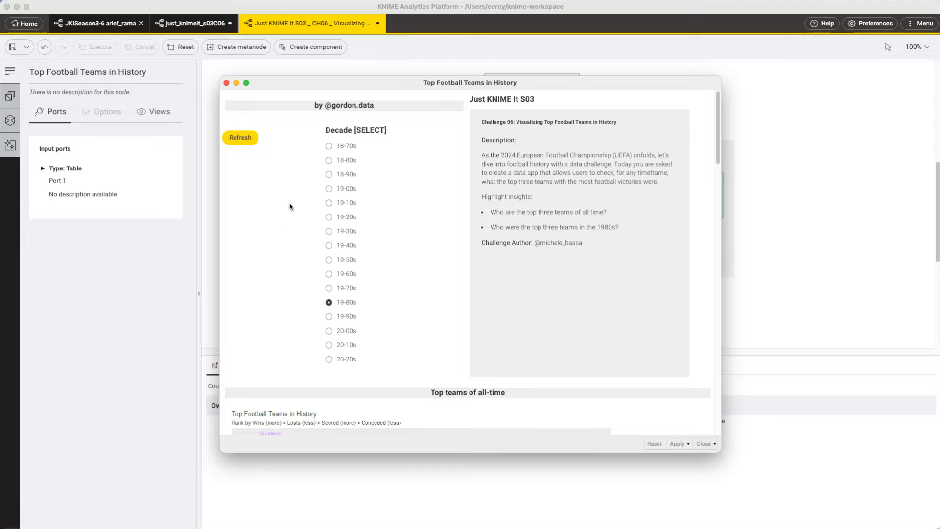
mouse_move(329, 160)
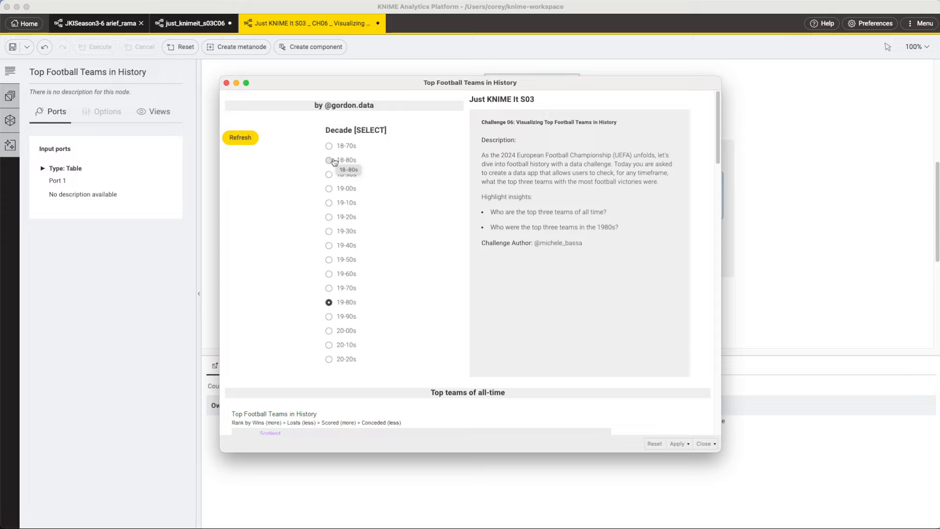
left_click(328, 159)
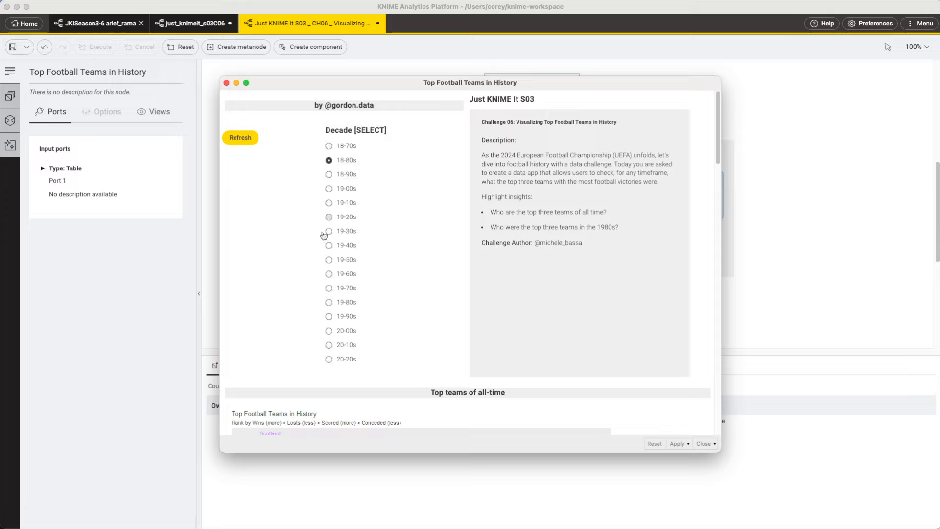
left_click(240, 137)
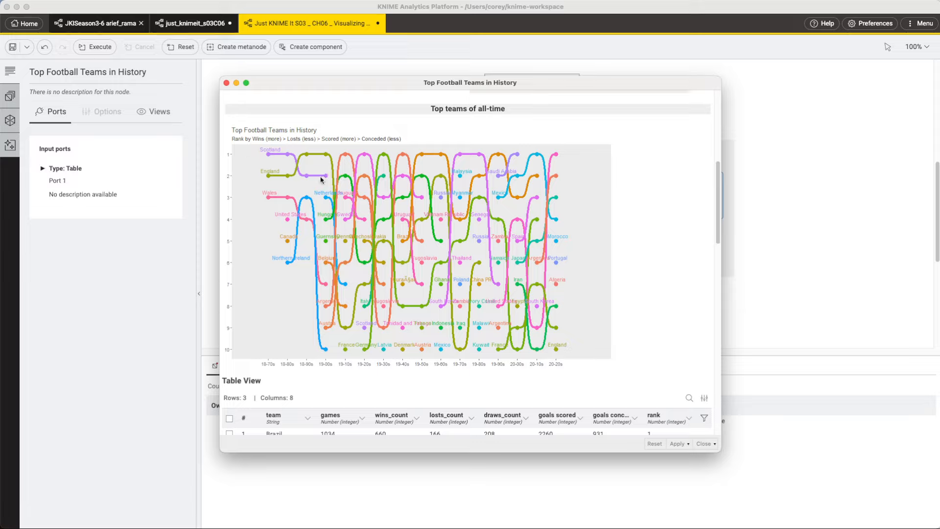
mouse_move(259, 145)
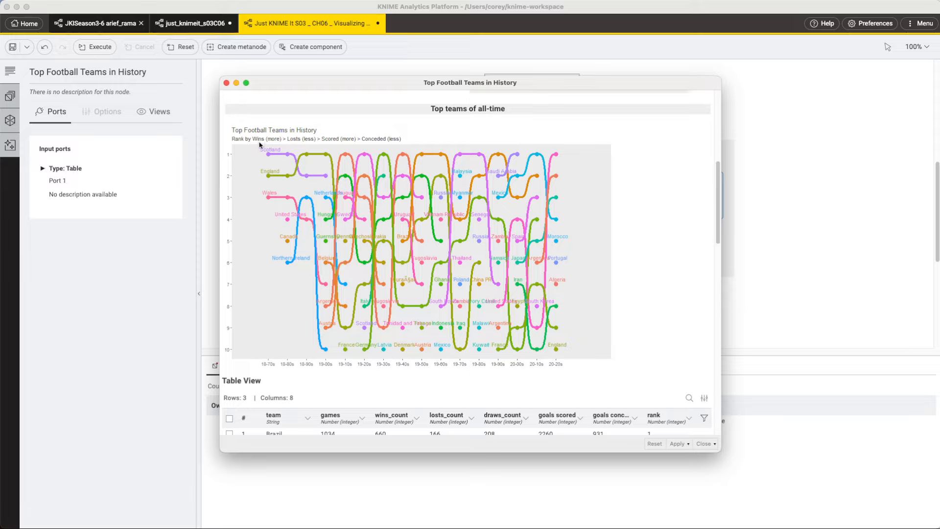
mouse_move(278, 155)
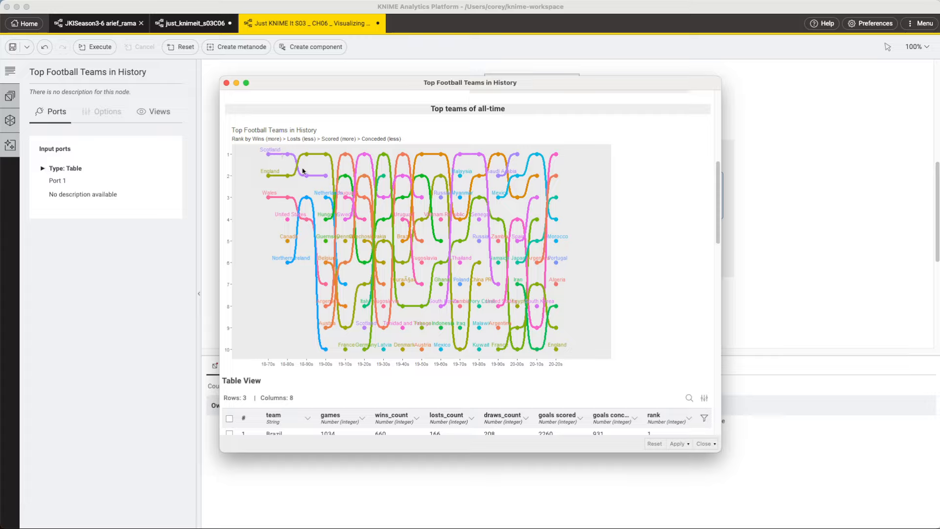
mouse_move(333, 303)
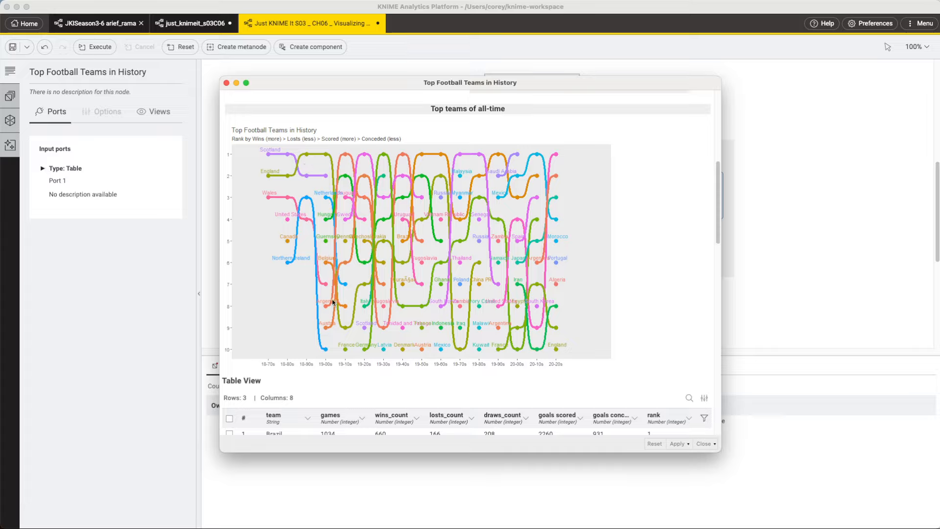
mouse_move(347, 358)
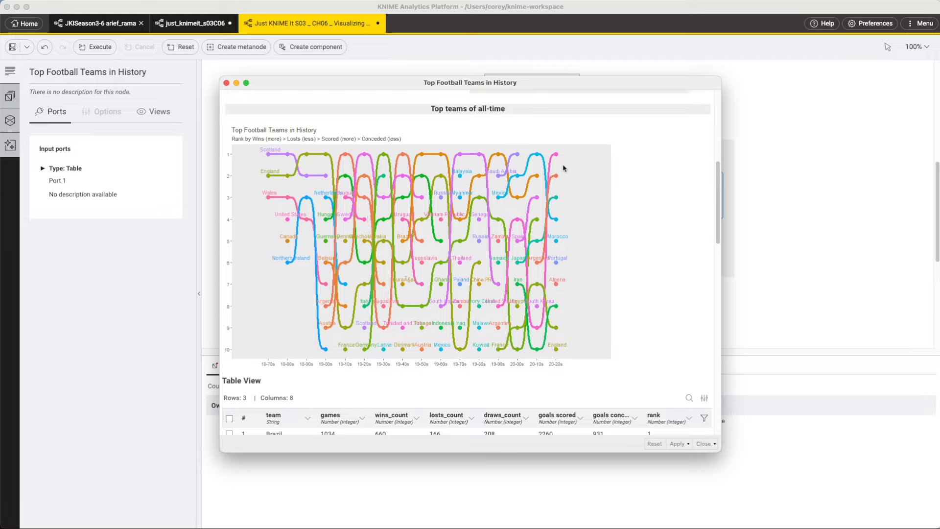
mouse_move(417, 263)
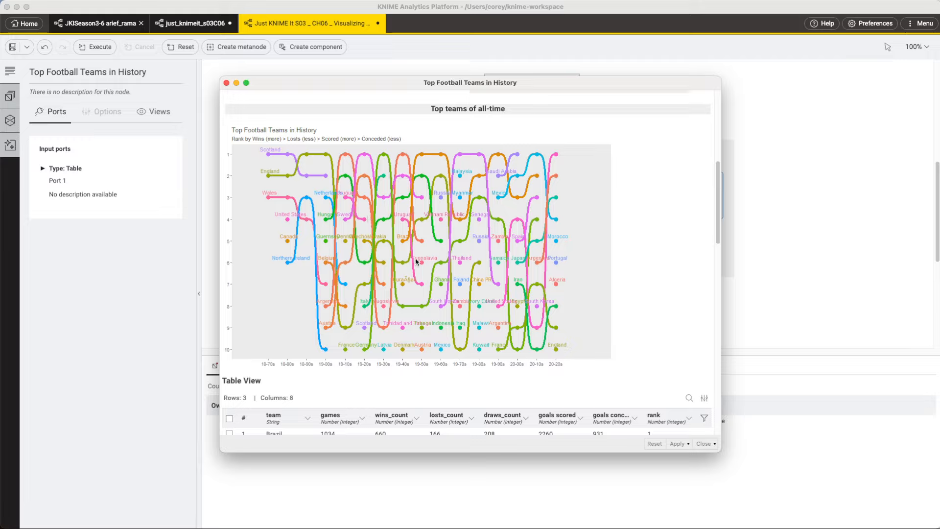
mouse_move(537, 321)
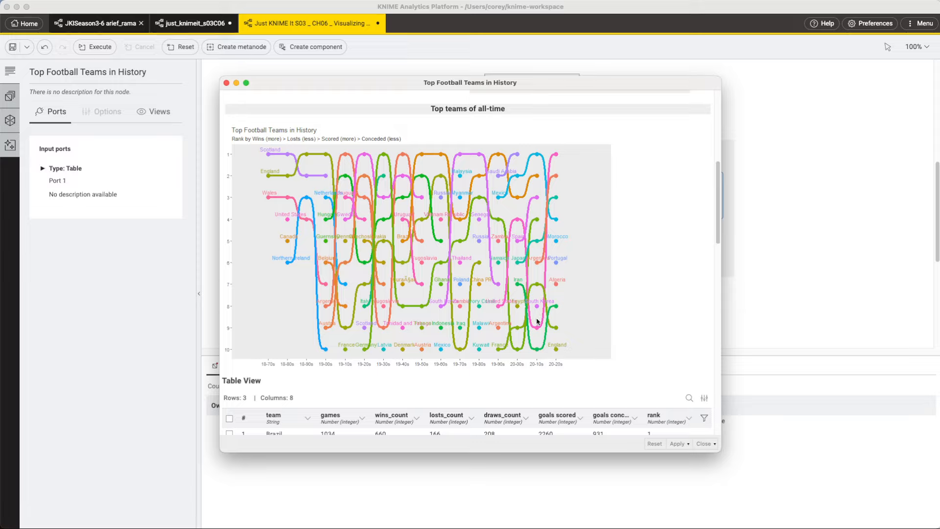
mouse_move(324, 243)
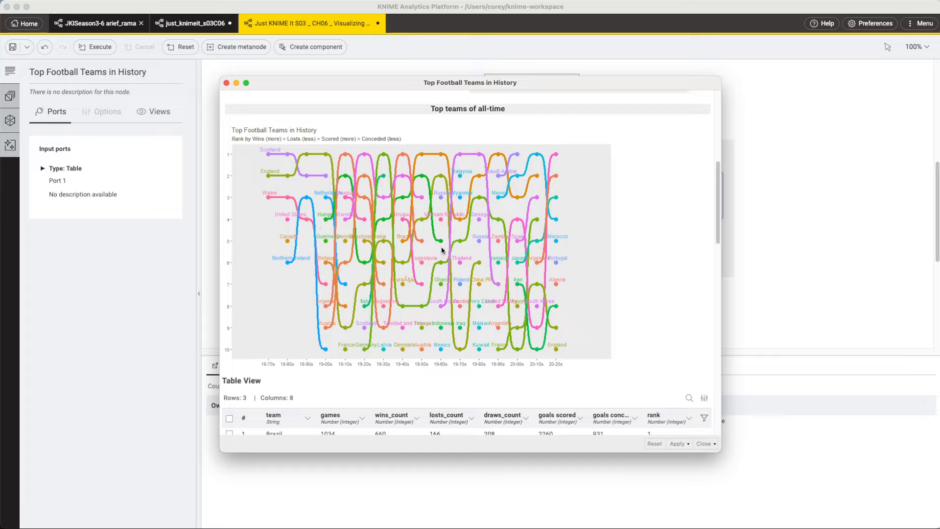
mouse_move(408, 239)
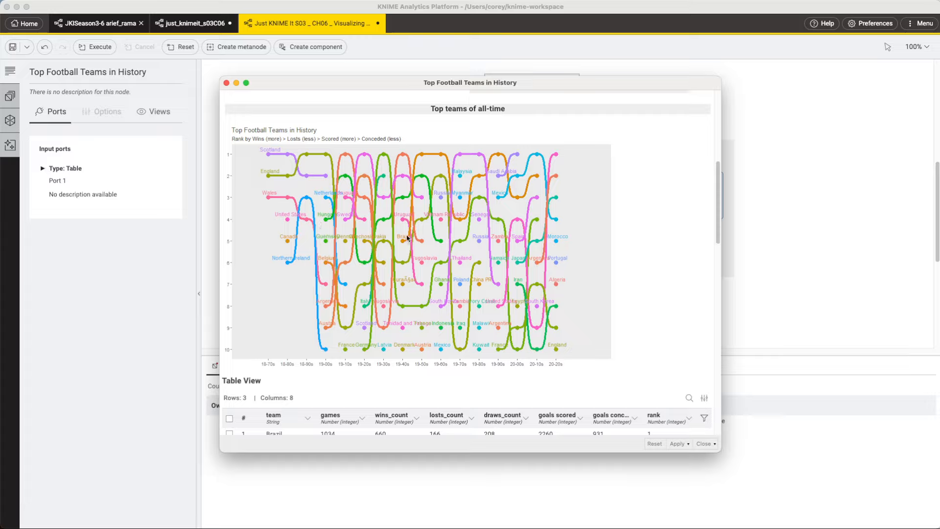
mouse_move(488, 204)
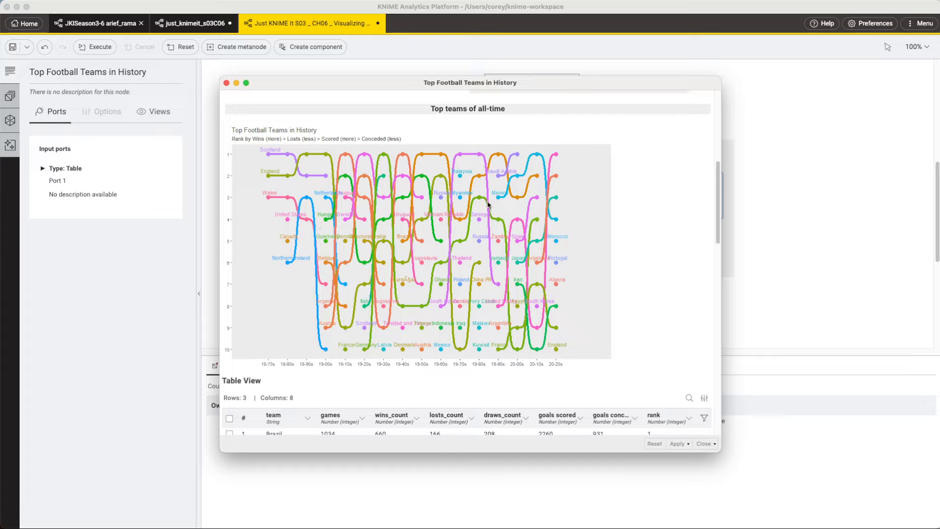
mouse_move(529, 181)
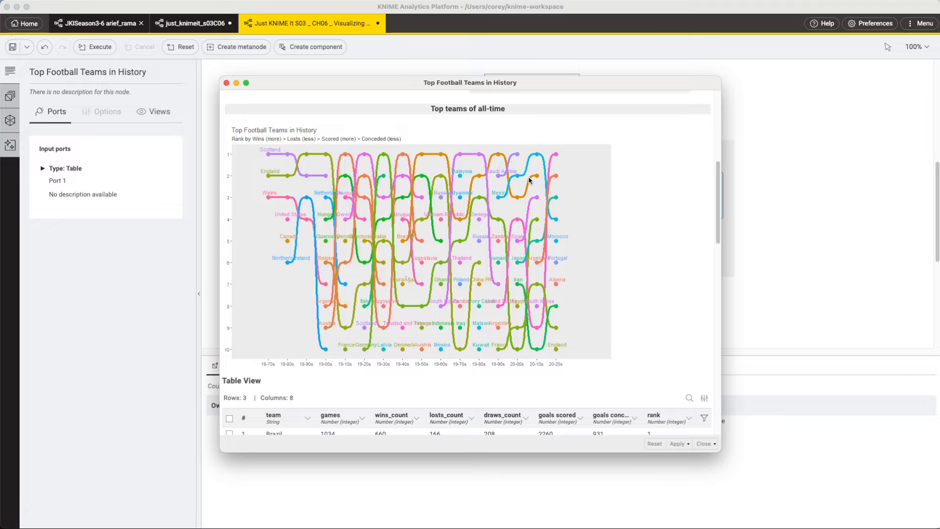